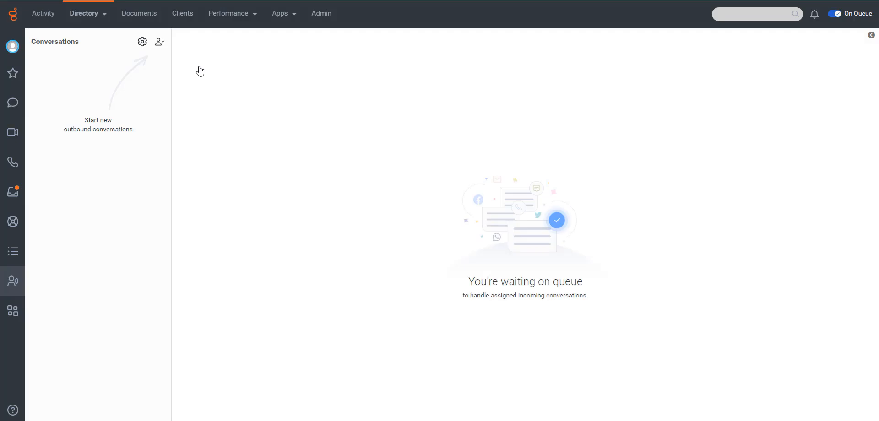
Open the Parked Conversations list showing the parked email from the DJK email test queue.
{"action": "left_click", "coordinate": [13, 251]}
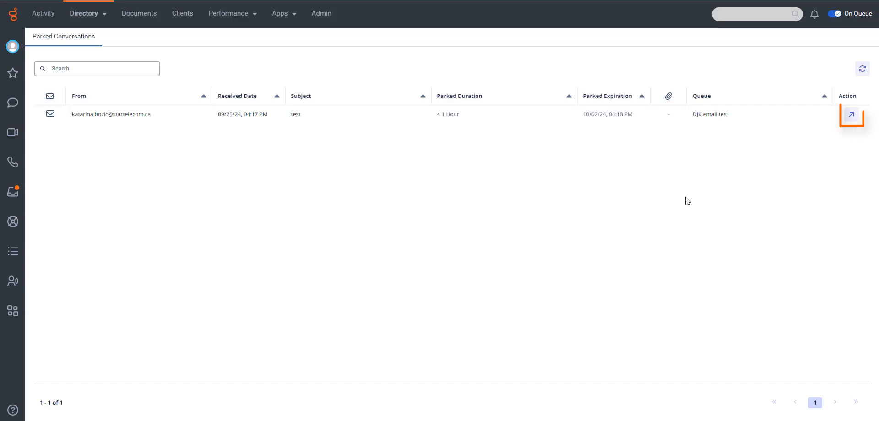
{"action": "mouse_move", "coordinate": [852, 114]}
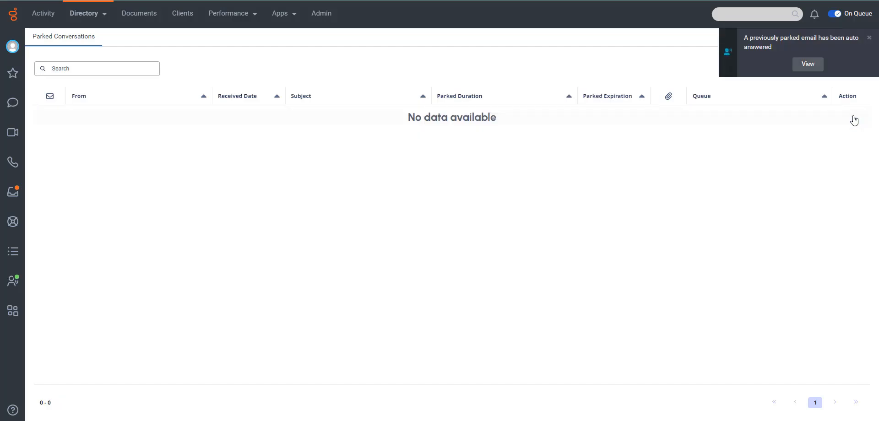
{"action": "mouse_move", "coordinate": [13, 281]}
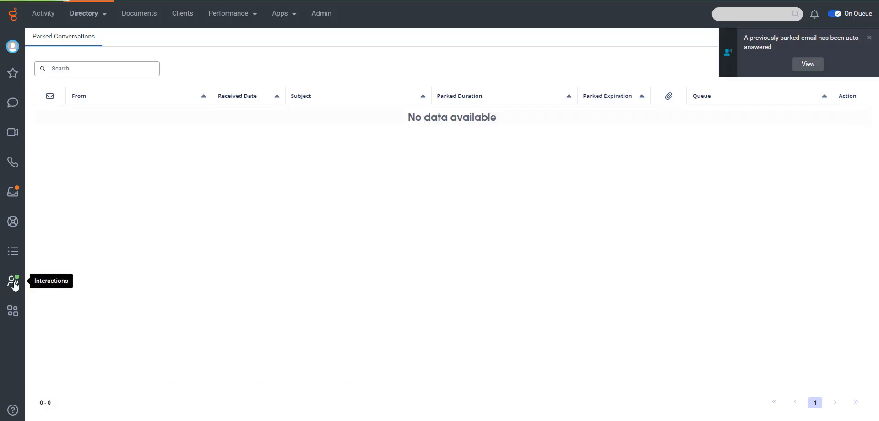
Review the resumed email in Interactions, then open Performance views in a new tab.
{"action": "left_click", "coordinate": [12, 281]}
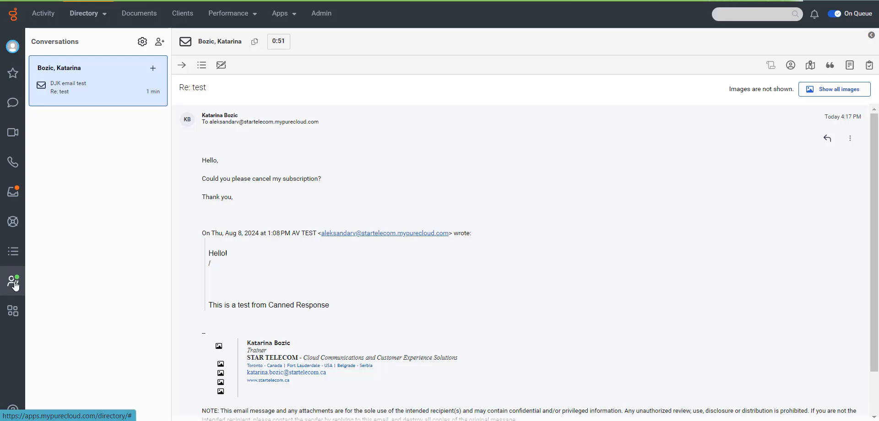
{"action": "left_click", "coordinate": [228, 13]}
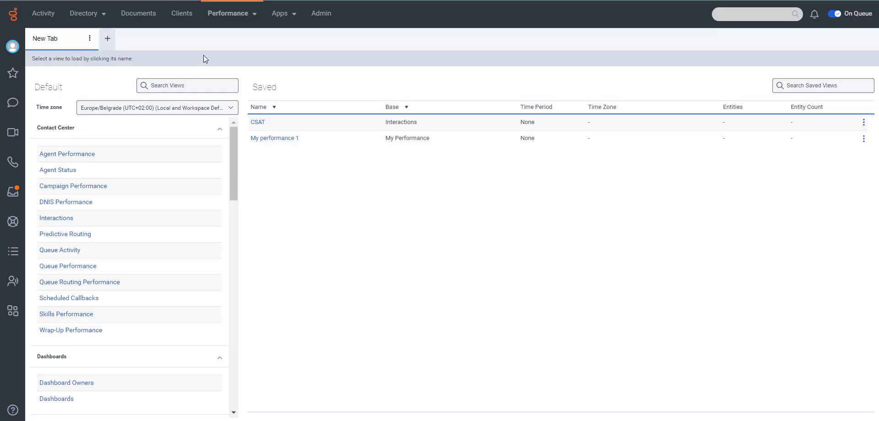
{"action": "mouse_move", "coordinate": [234, 41]}
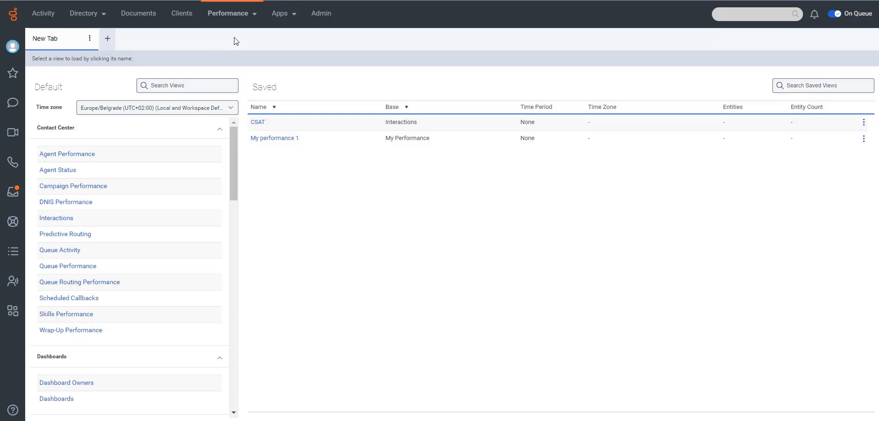
Load the Interactions performance view and add the Active Park column.
{"action": "left_click", "coordinate": [229, 13]}
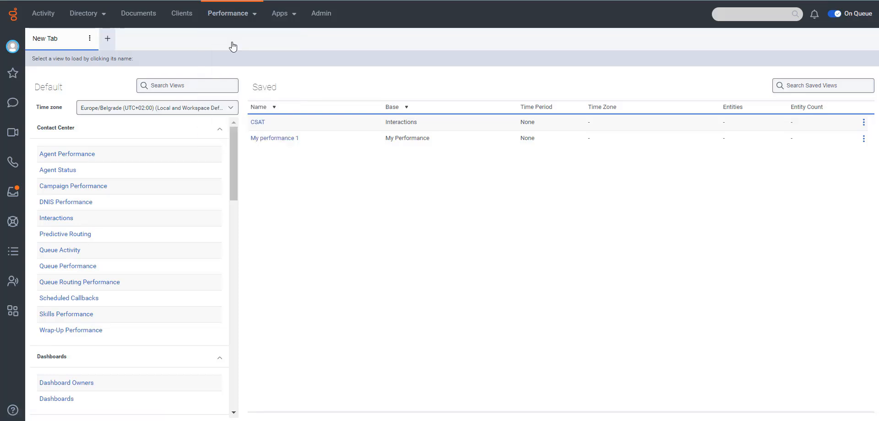
{"action": "mouse_move", "coordinate": [60, 224]}
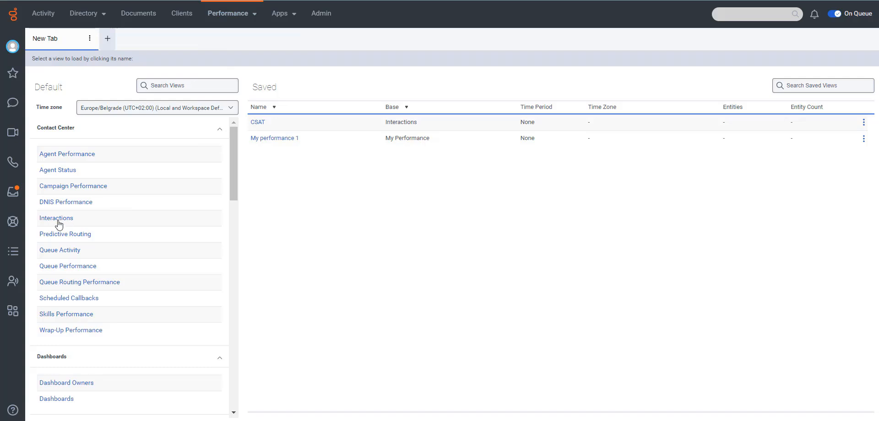
{"action": "left_click", "coordinate": [56, 218]}
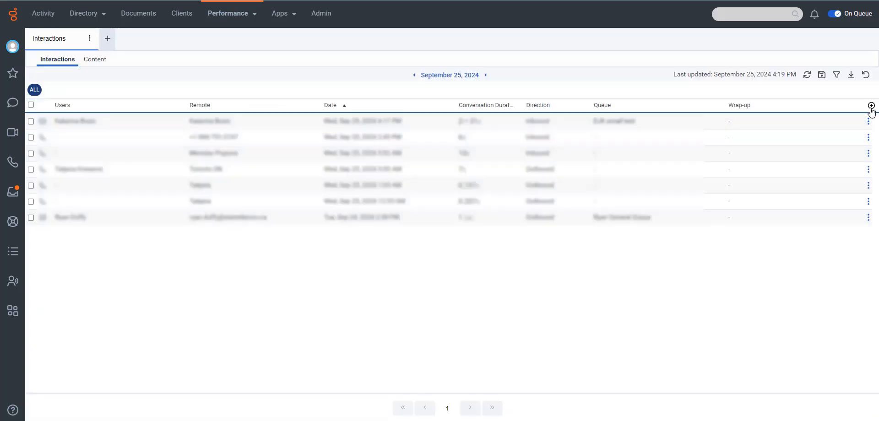
{"action": "left_click", "coordinate": [870, 107]}
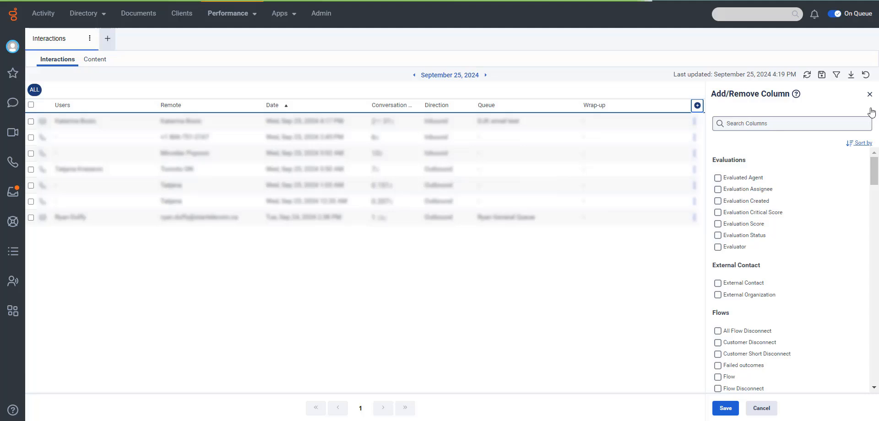
{"action": "type", "text": "active"}
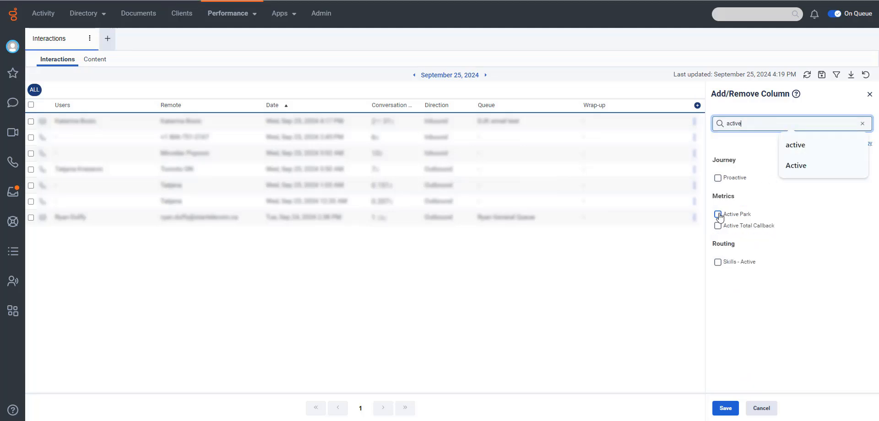
{"action": "left_click", "coordinate": [718, 214]}
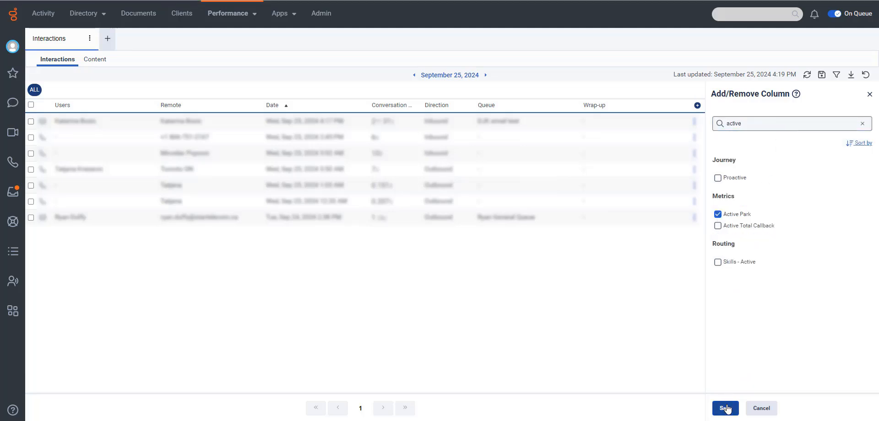
{"action": "left_click", "coordinate": [725, 408]}
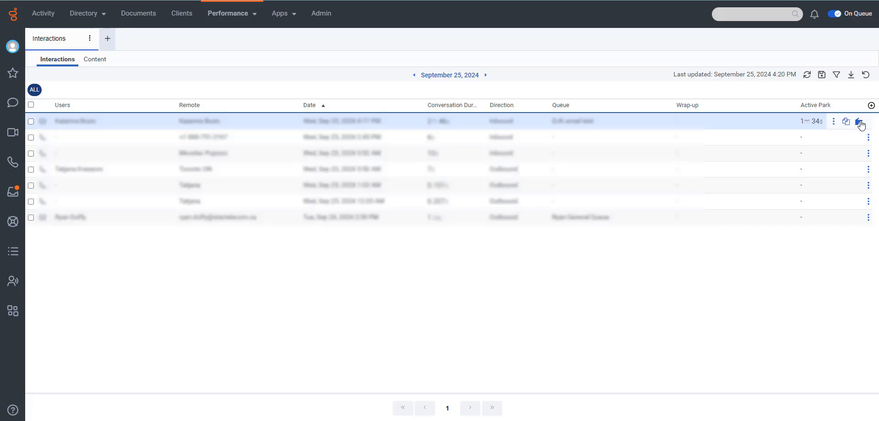
Start assigning the parked email and search for user 'milana'.
{"action": "left_click", "coordinate": [858, 122]}
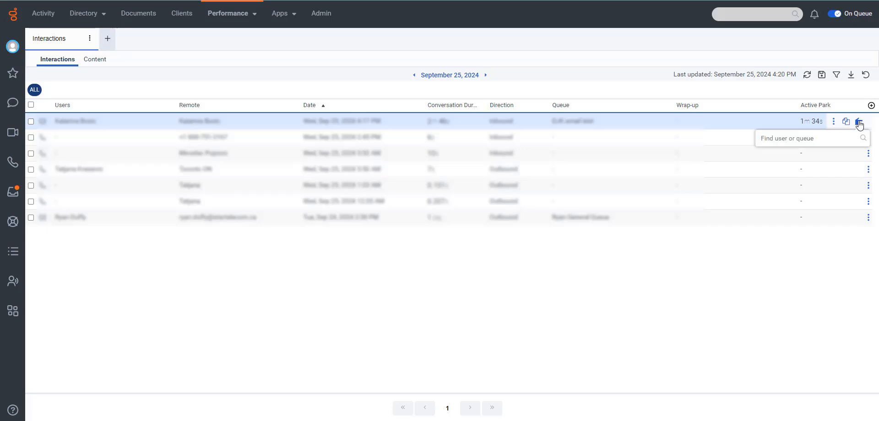
{"action": "type", "text": "m"}
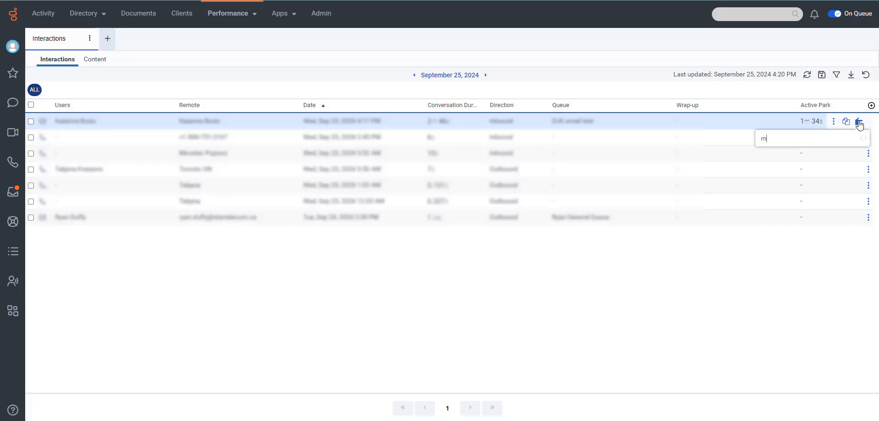
{"action": "type", "text": "ilana"}
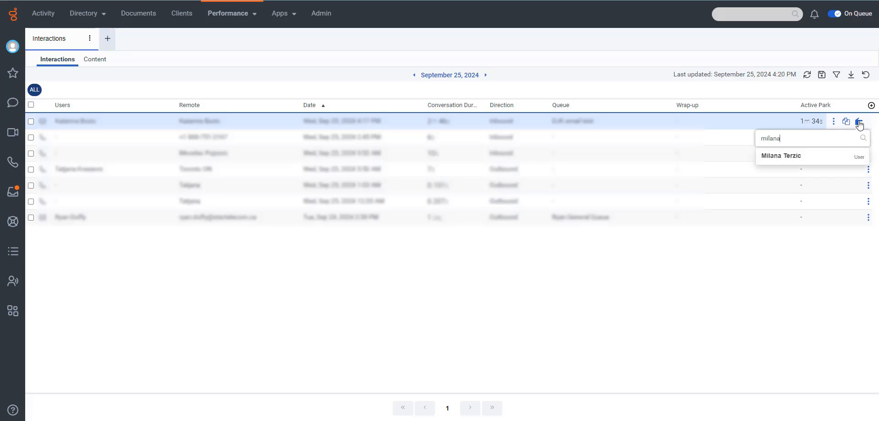